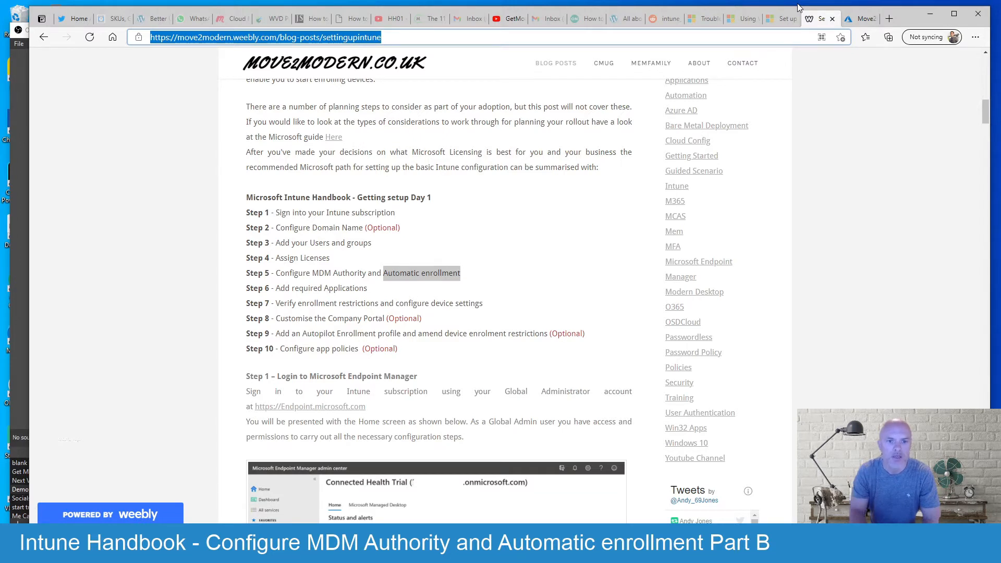
mouse_move(446, 284)
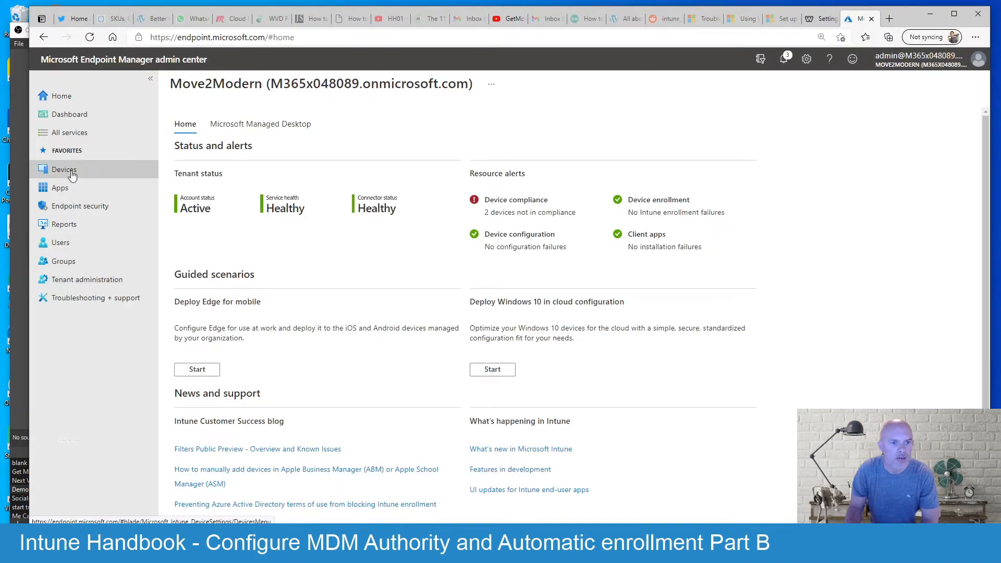
Go to Devices, then Windows devices, and show the Windows enrollment options
click(63, 168)
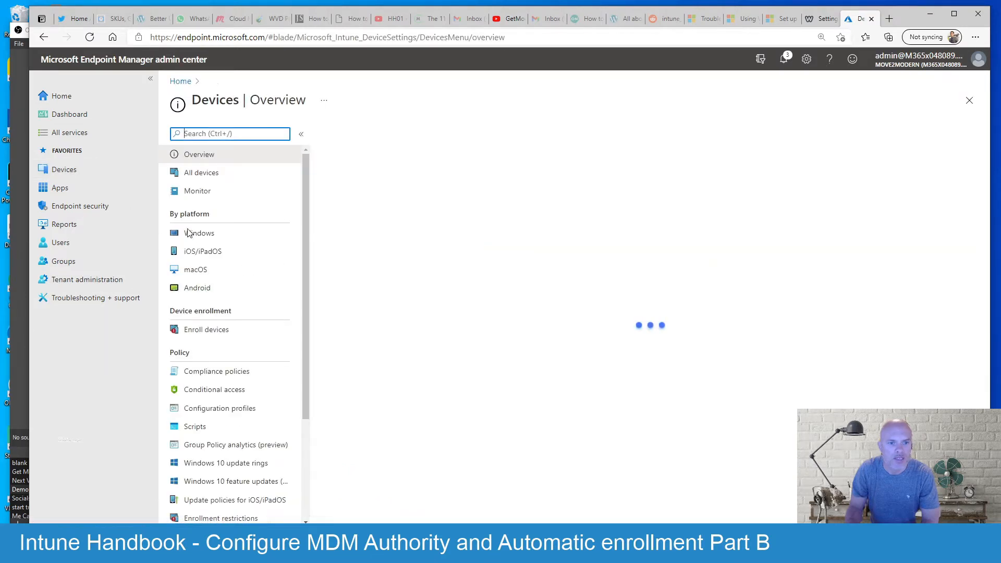
click(199, 233)
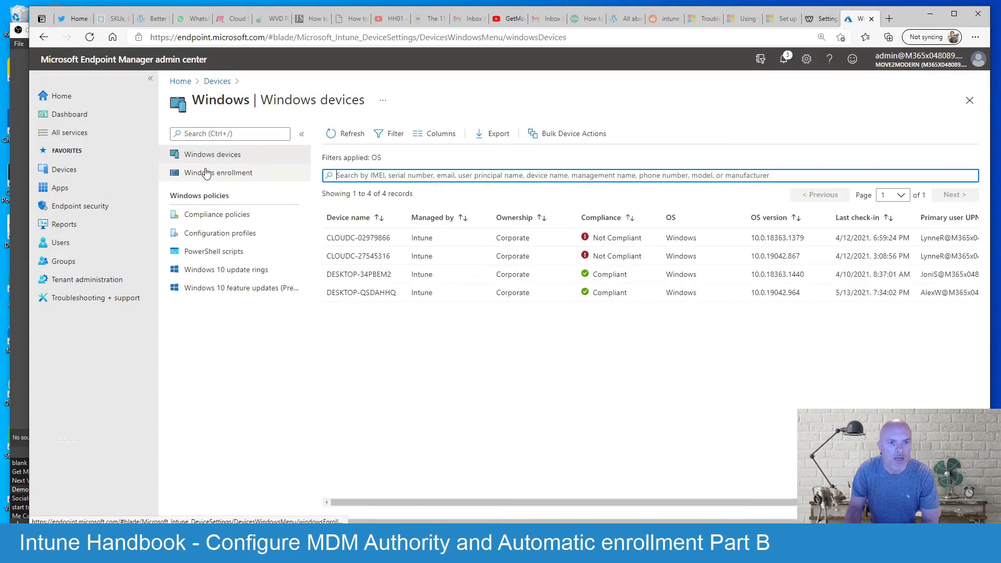
click(220, 172)
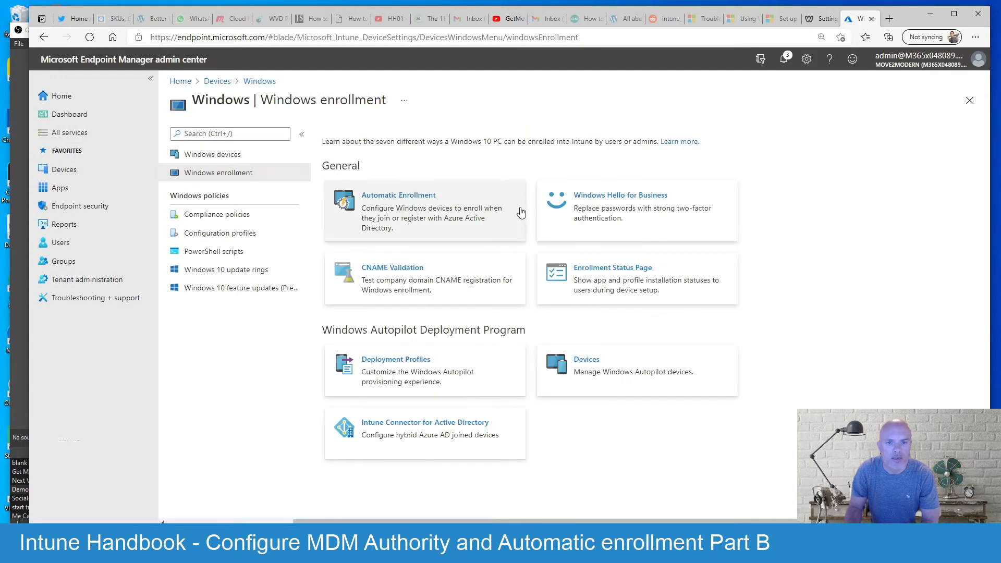
mouse_move(418, 210)
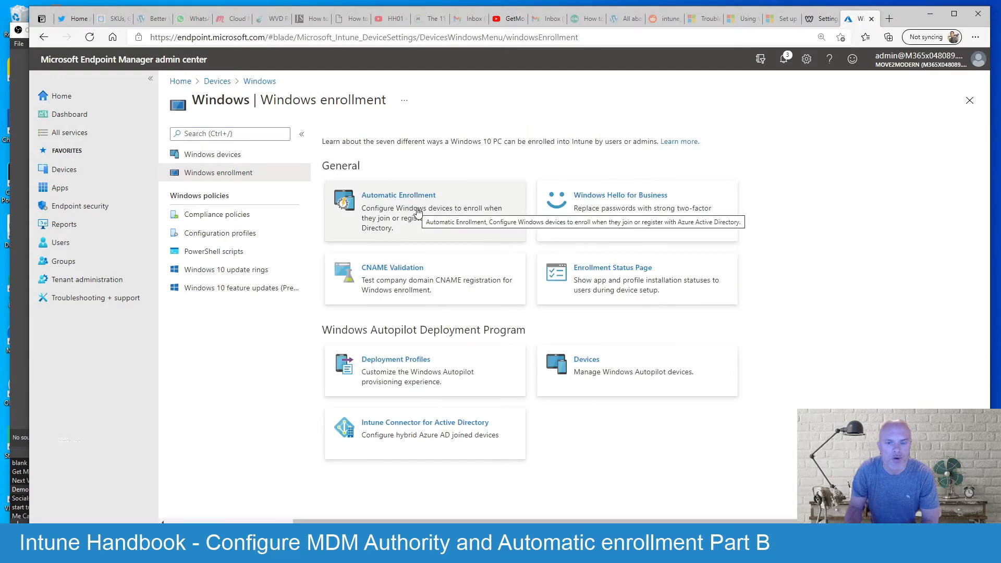
Open the Automatic Enrollment tile to see MDM and MAM user scopes set to All
click(398, 195)
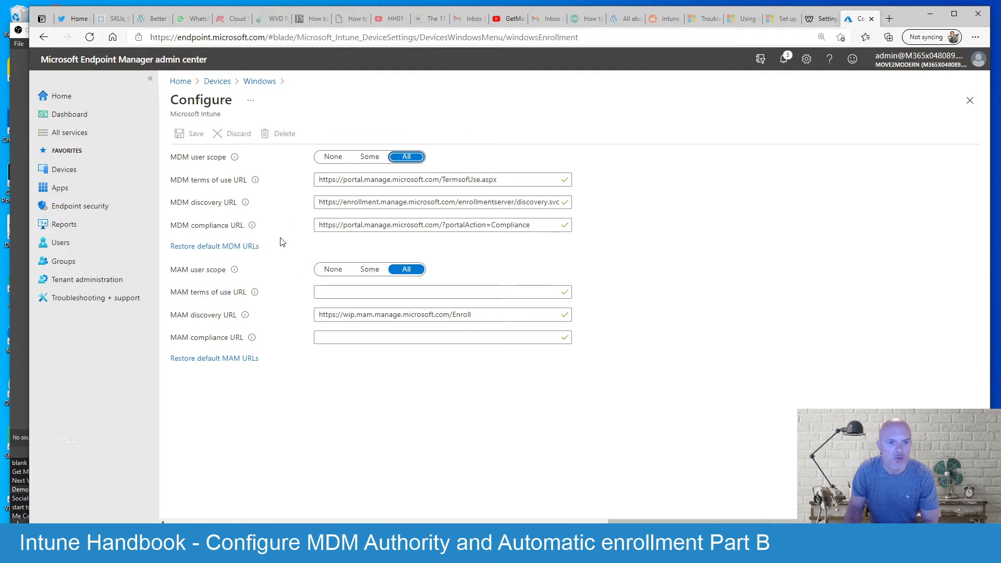
mouse_move(187, 280)
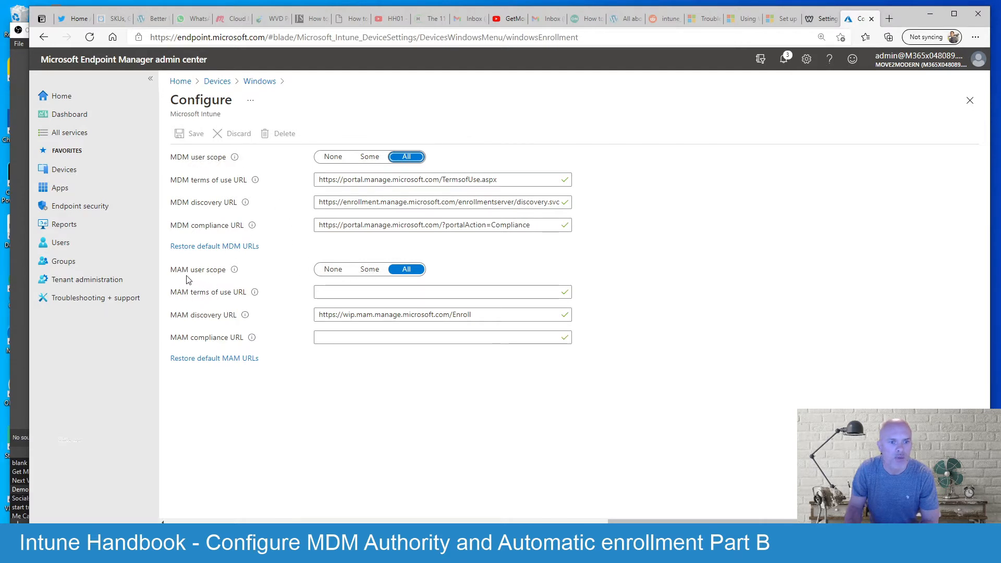
mouse_move(275, 153)
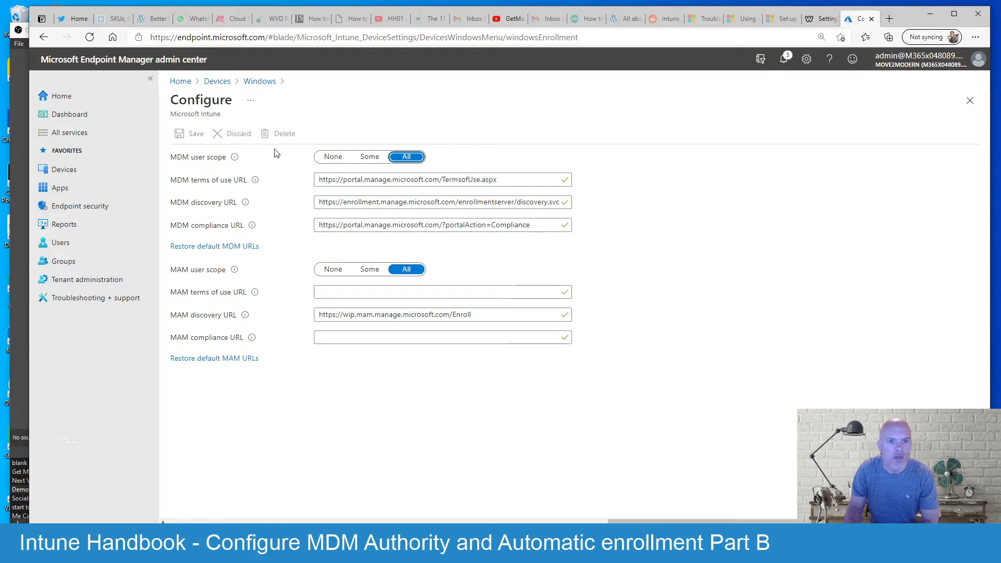
mouse_move(275, 161)
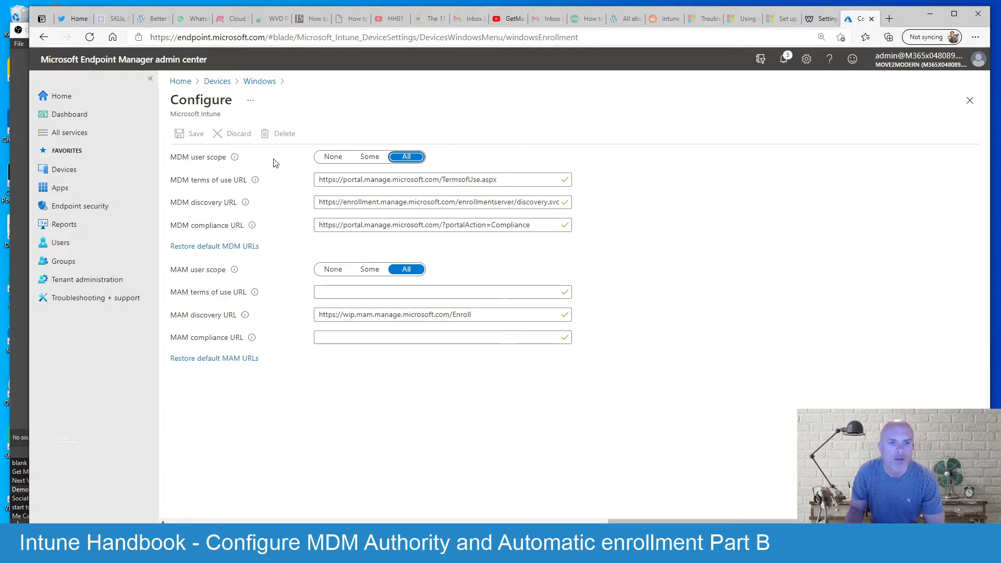
mouse_move(184, 285)
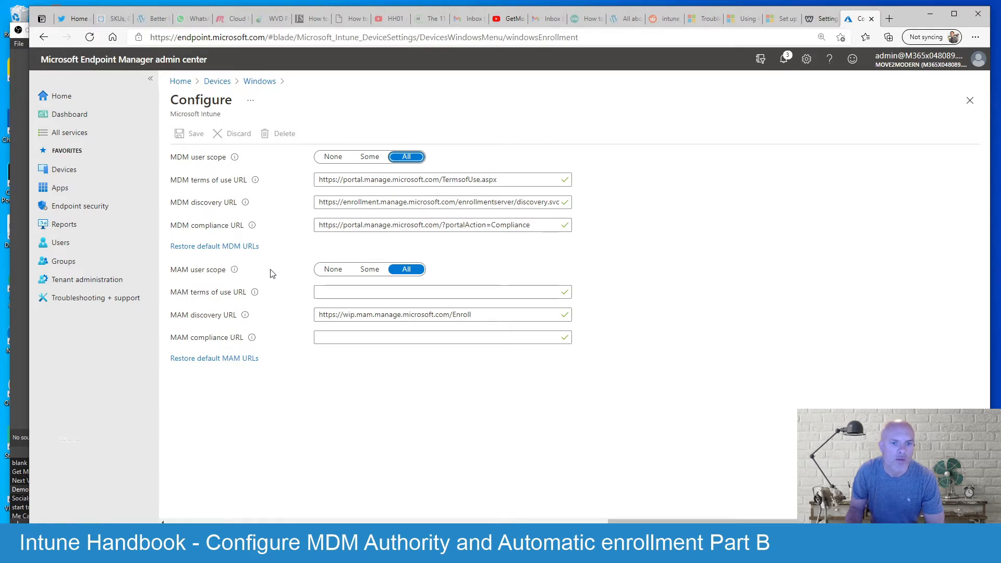
mouse_move(283, 276)
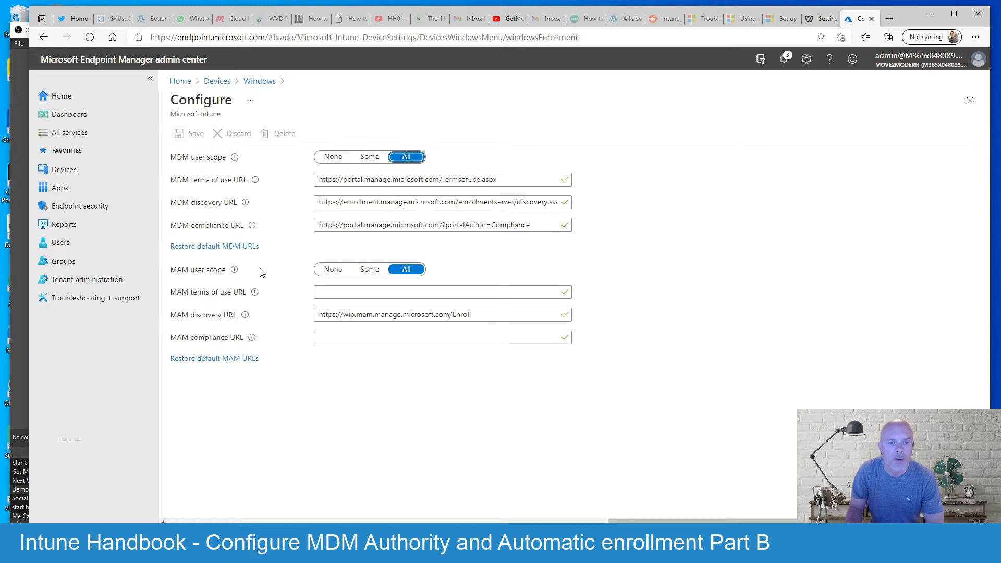
mouse_move(275, 273)
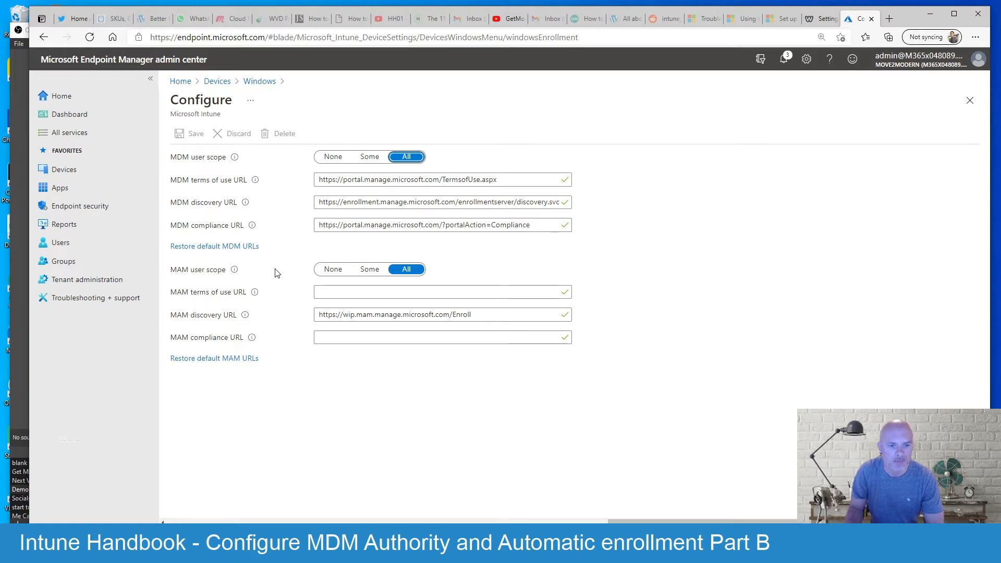
mouse_move(258, 274)
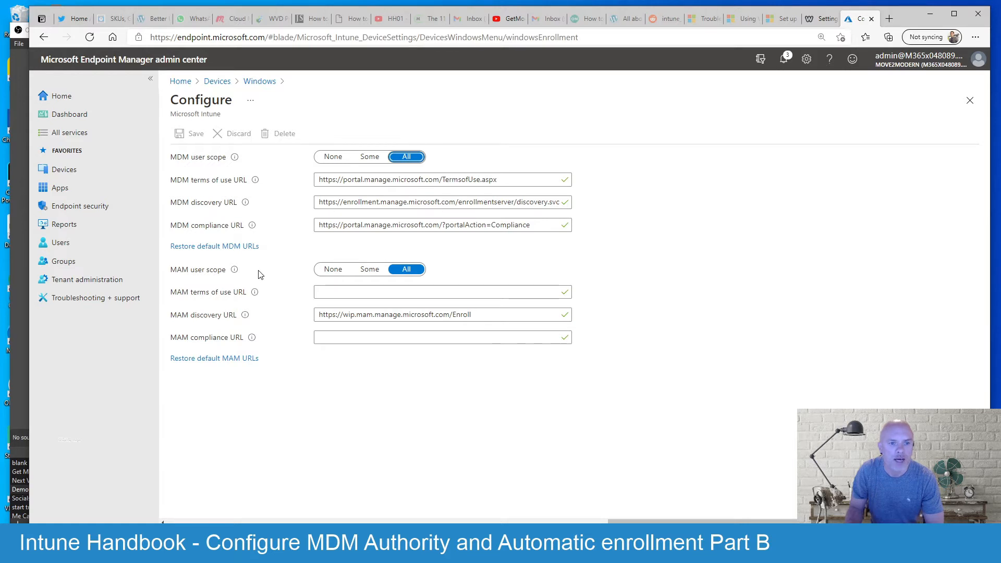
mouse_move(284, 274)
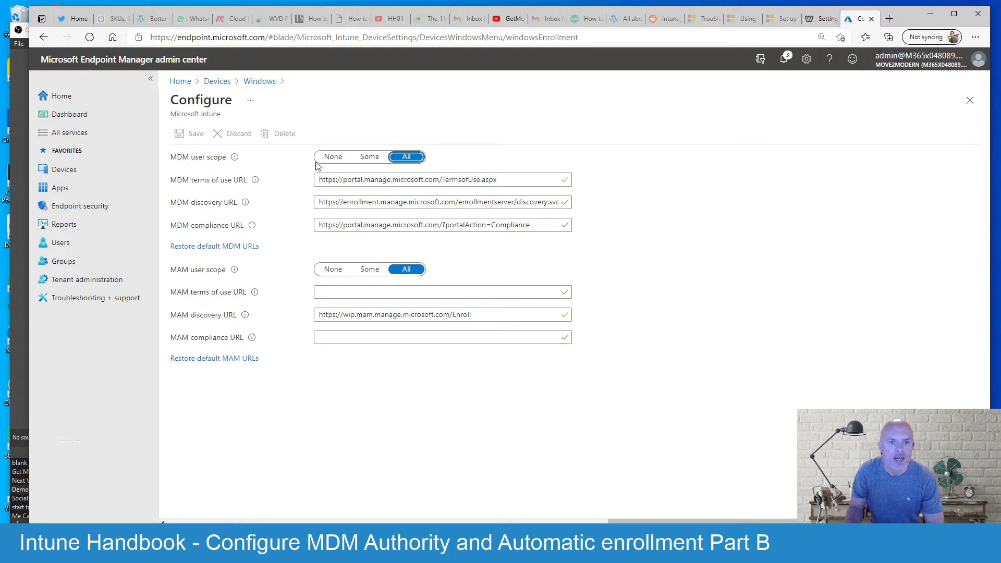
mouse_move(333, 159)
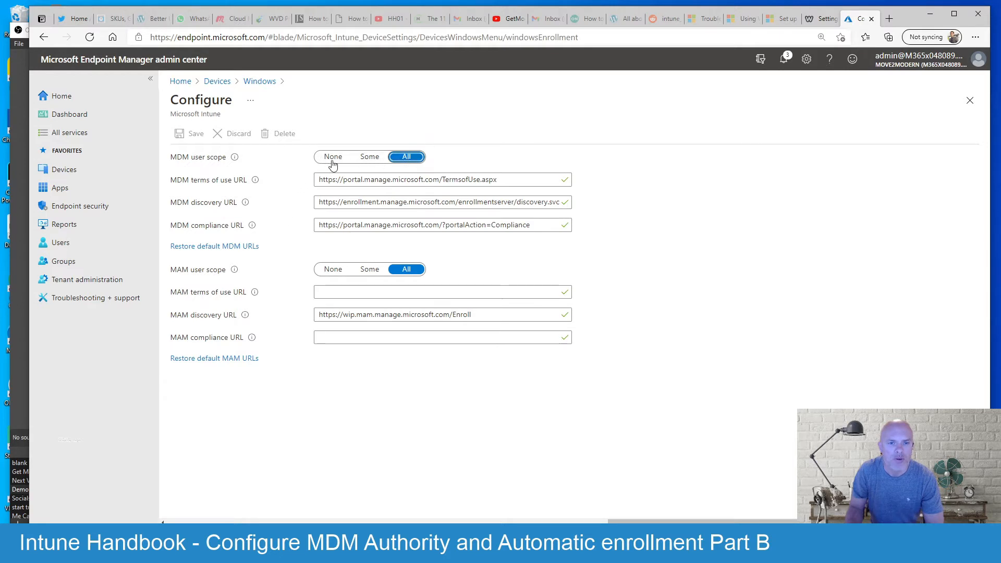
mouse_move(294, 163)
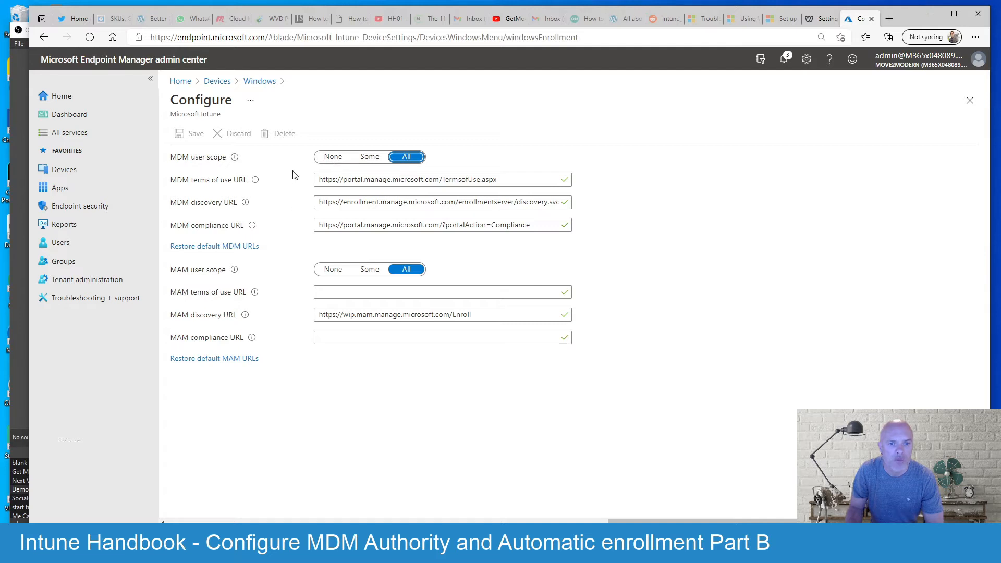
mouse_move(298, 170)
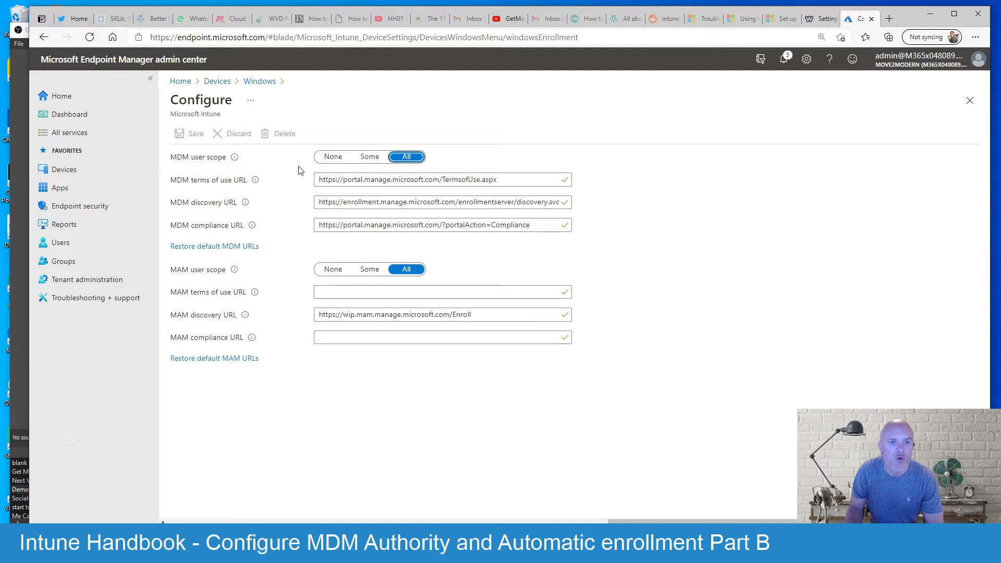
mouse_move(222, 272)
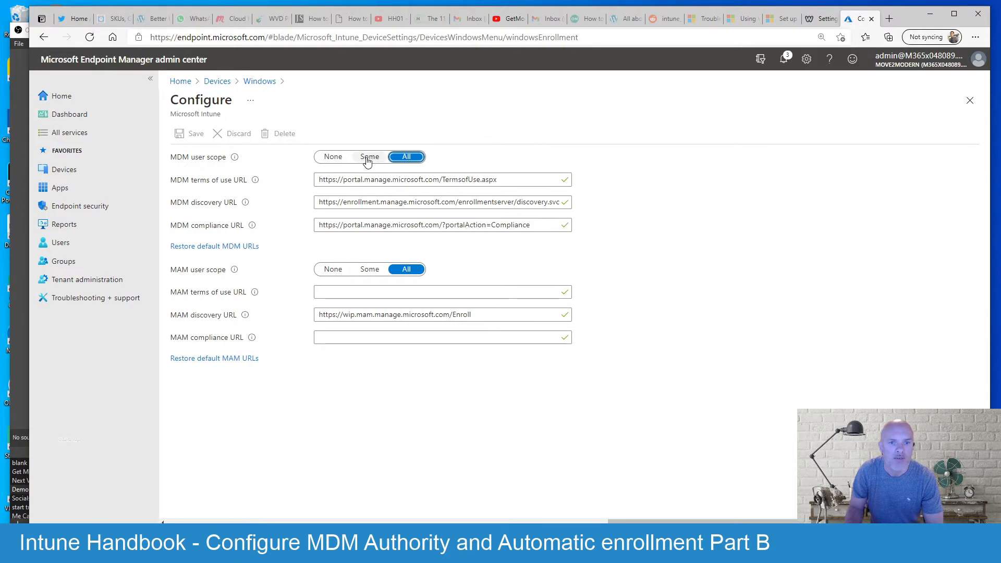
Set MDM user scope to Some and close the group picker with no groups selected
click(368, 156)
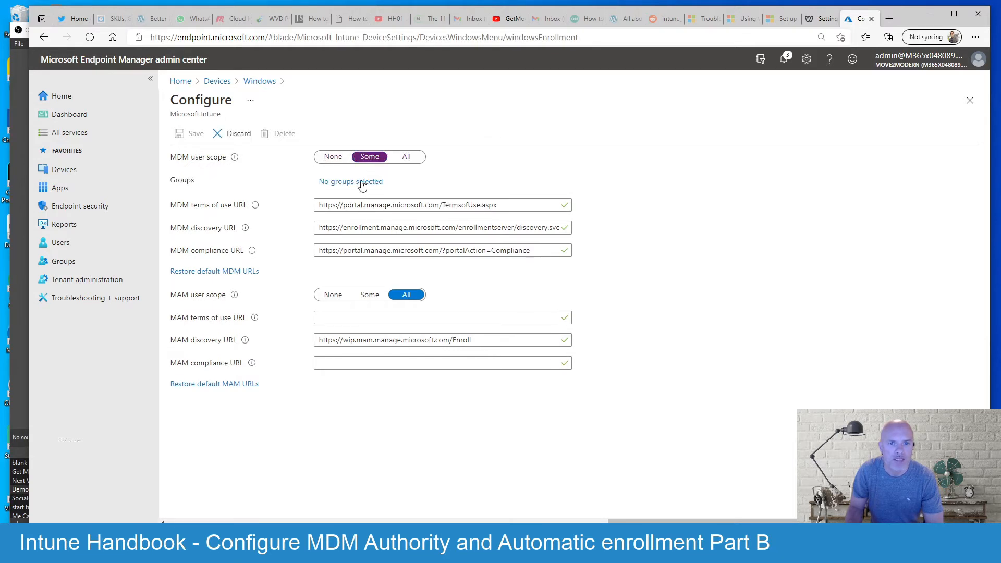
click(349, 182)
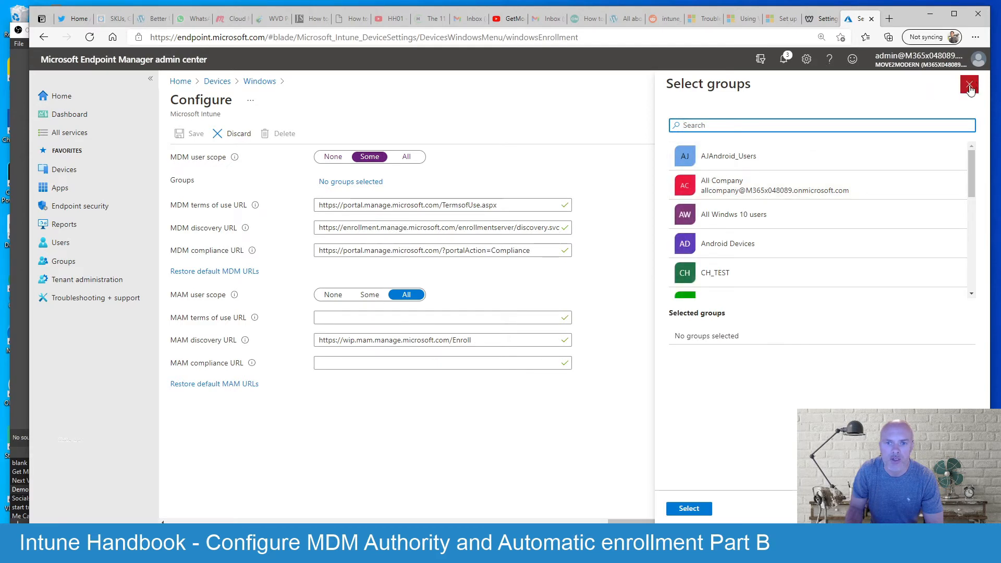
click(969, 85)
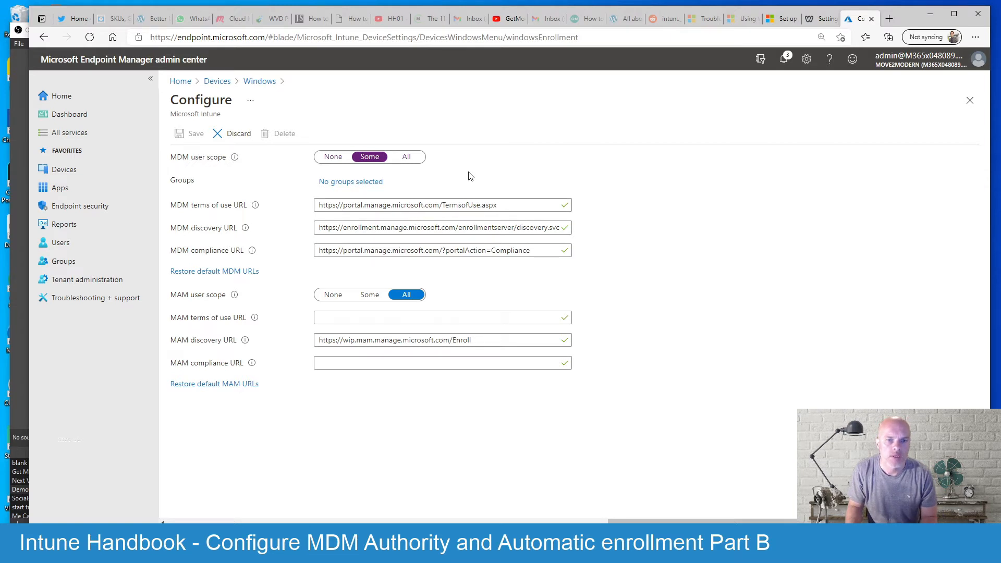
mouse_move(260, 223)
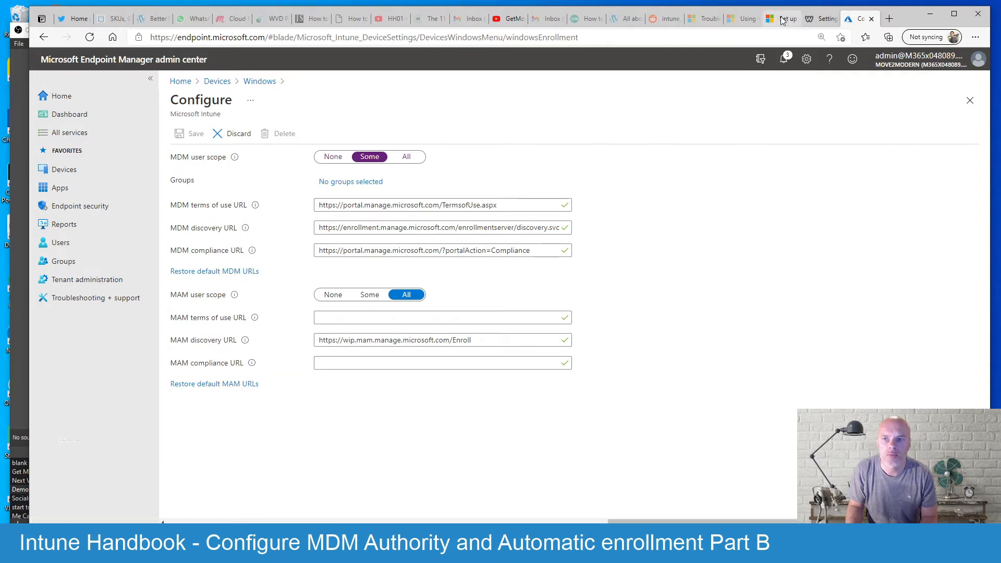
Switch to the Microsoft Docs Windows enrollment article on MDM user scope options
click(782, 19)
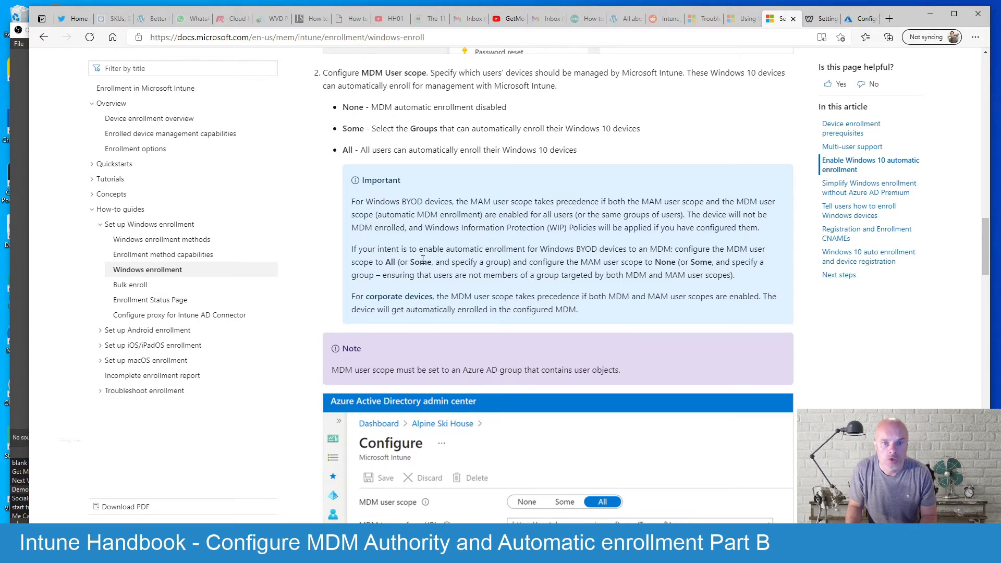
mouse_move(544, 271)
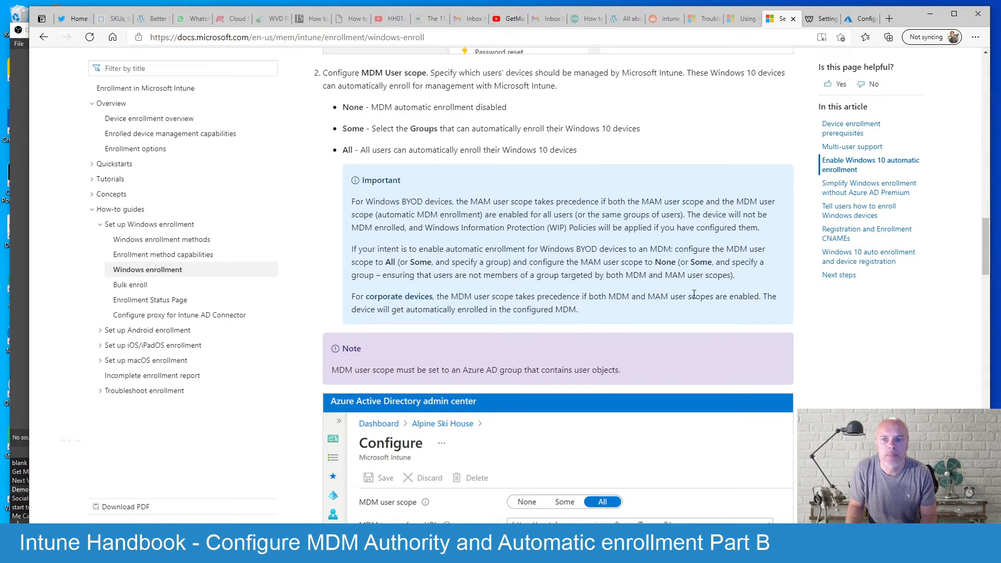
mouse_move(581, 312)
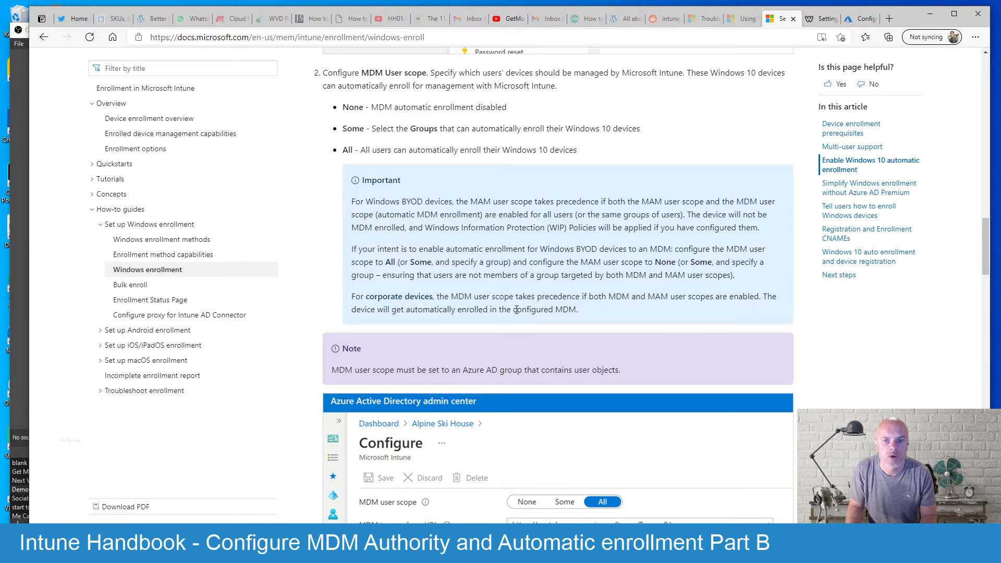
mouse_move(576, 204)
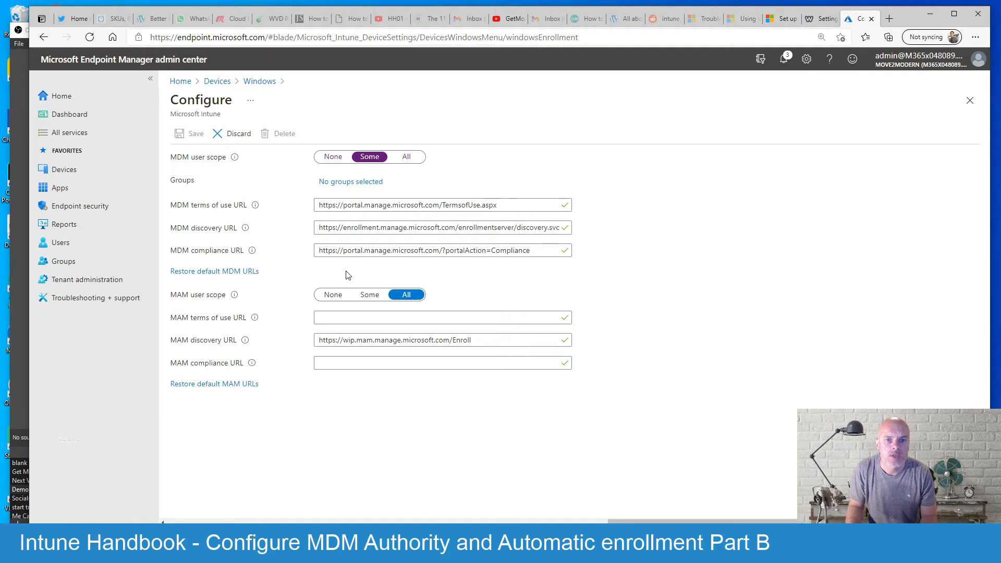
mouse_move(405, 271)
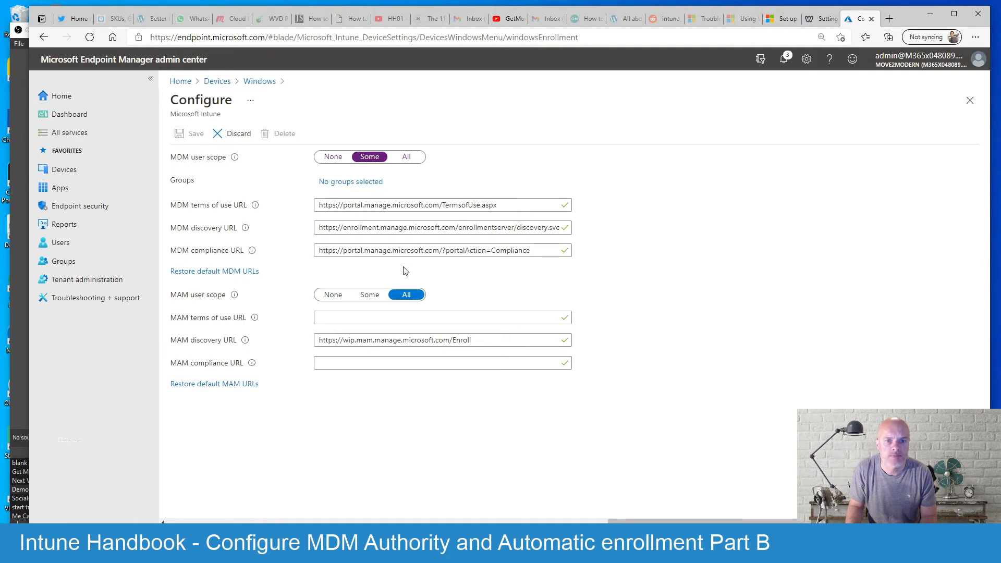
mouse_move(450, 292)
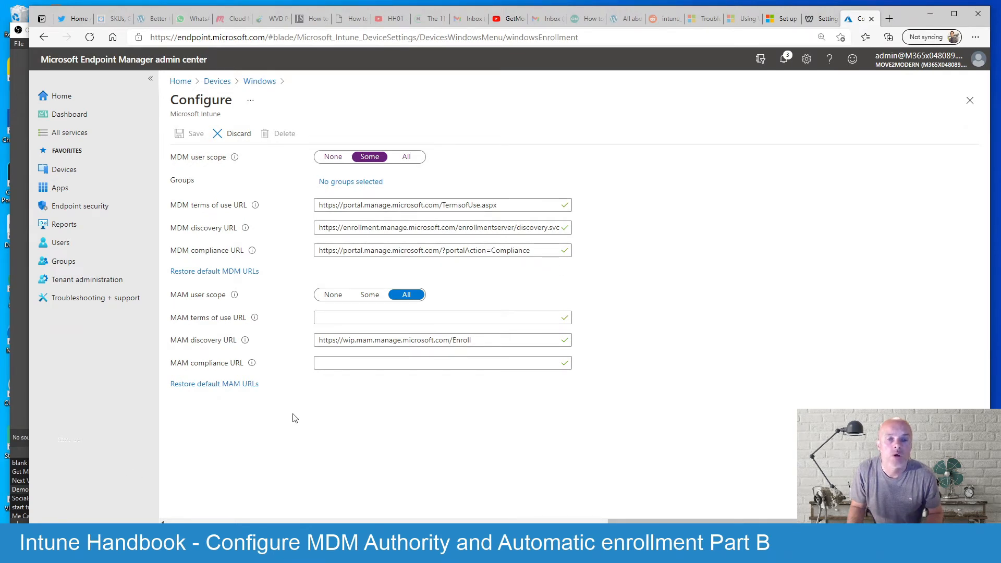
mouse_move(366, 415)
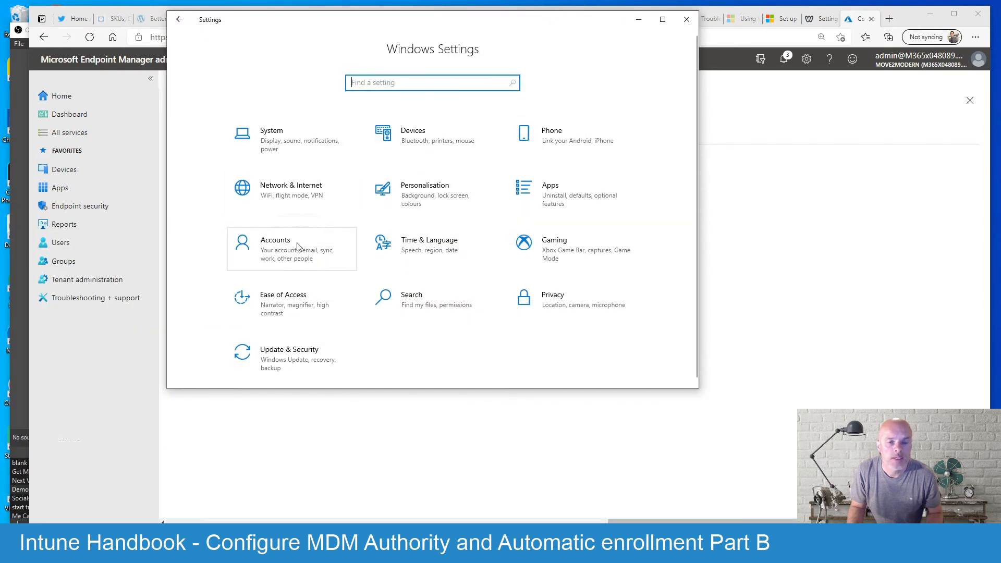
Open Accounts > Access work or school to show the Azure AD and work account connections
click(291, 250)
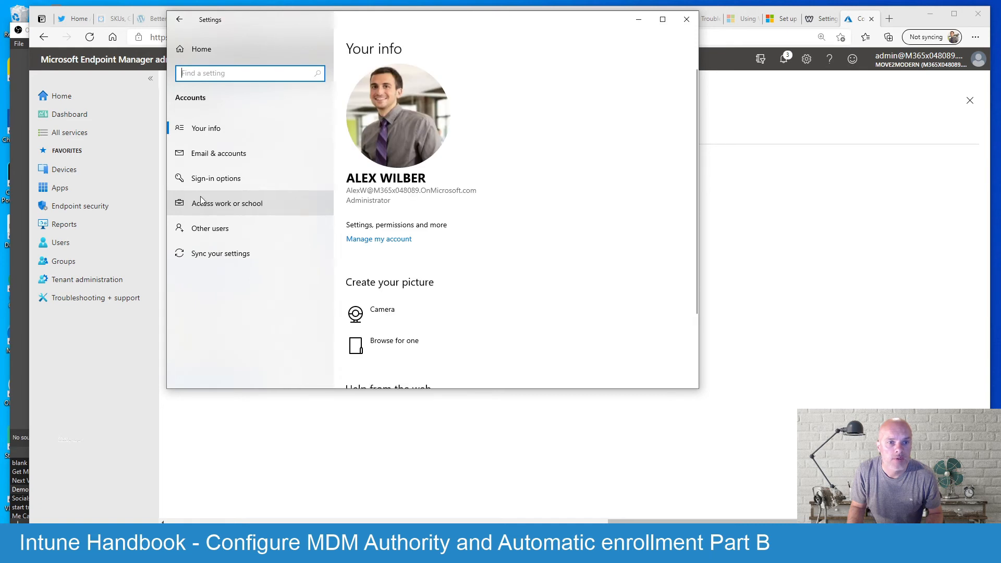
click(227, 203)
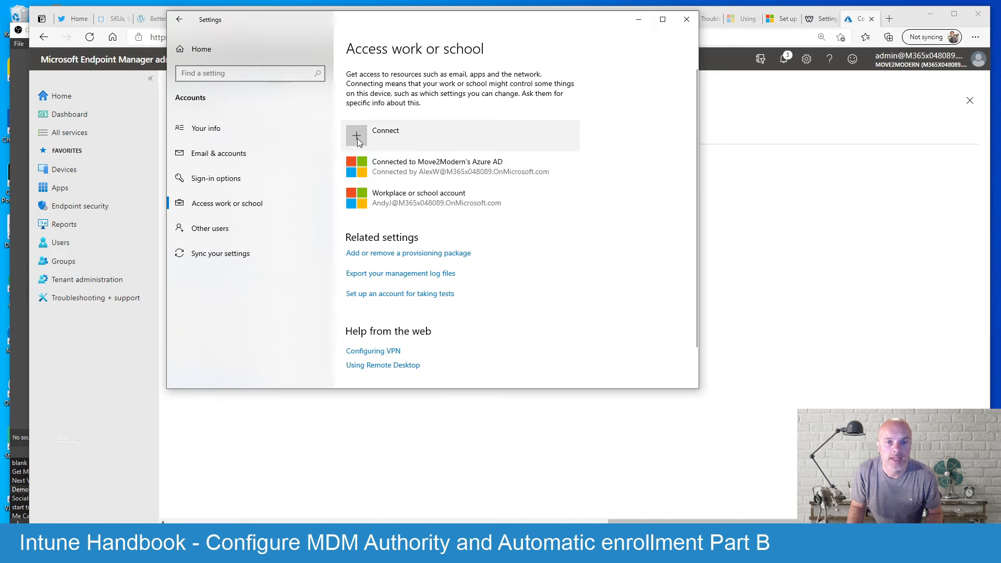
click(385, 134)
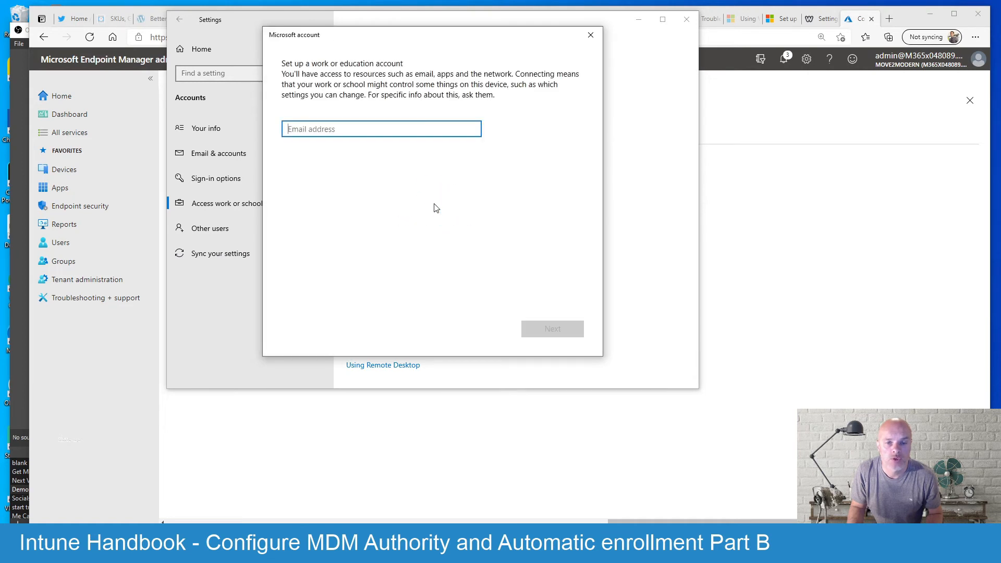
mouse_move(412, 222)
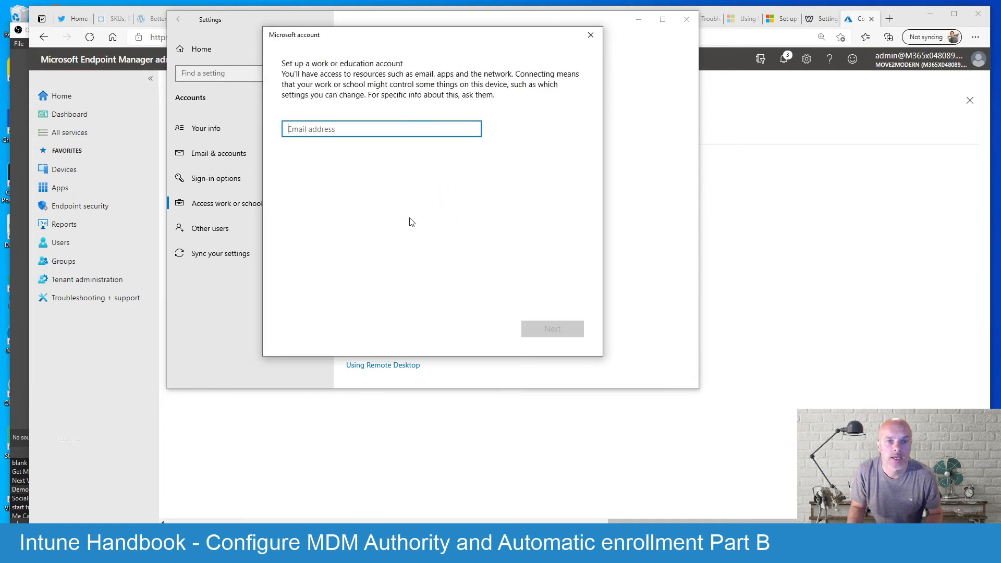
mouse_move(447, 210)
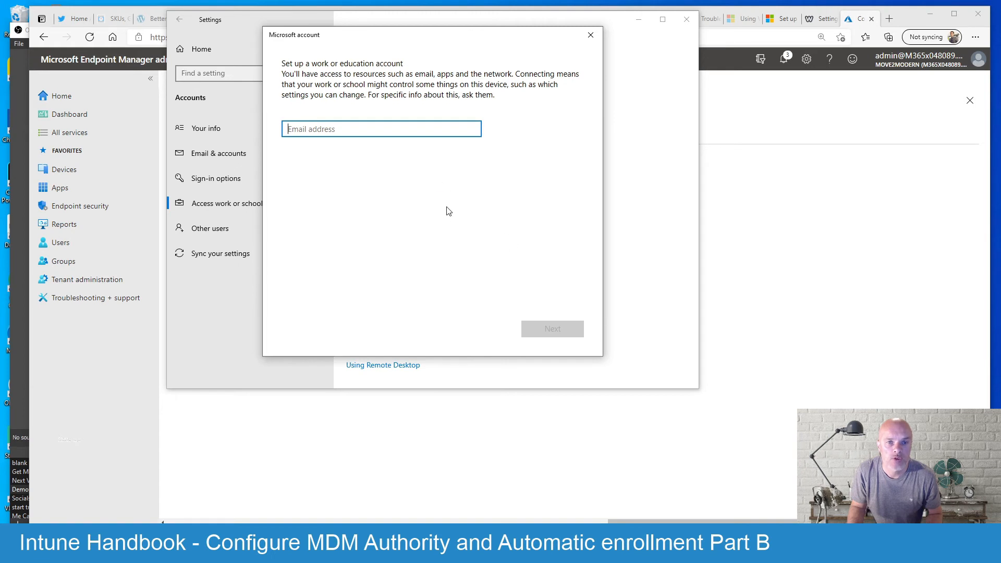
mouse_move(447, 207)
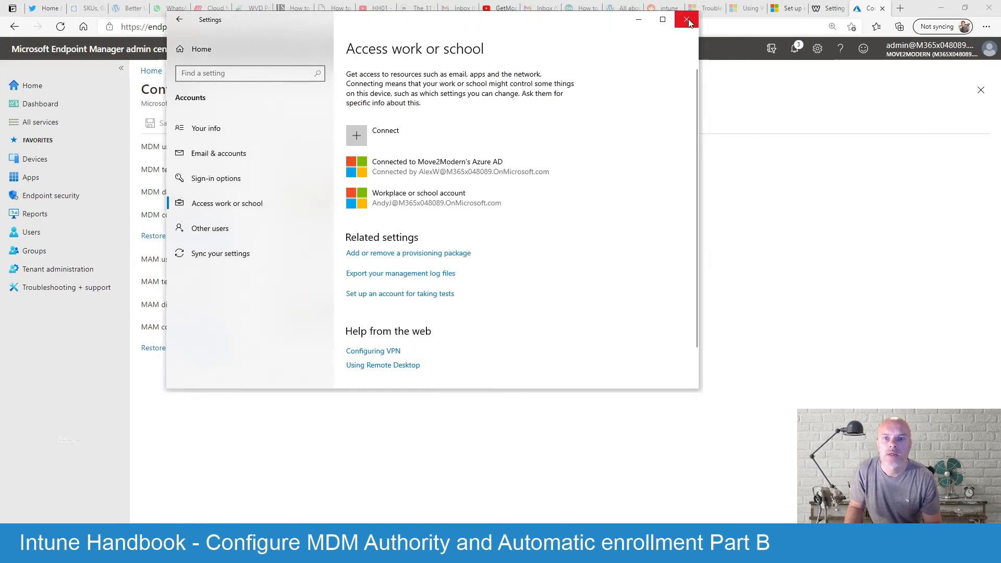
Close Windows Settings to return to the MDM/MAM Configure page
click(686, 19)
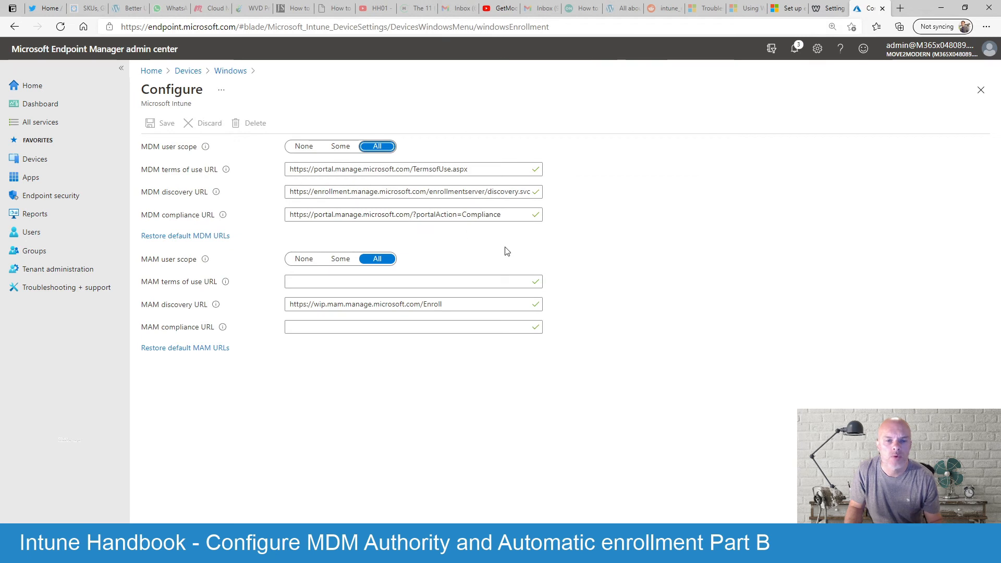
mouse_move(487, 248)
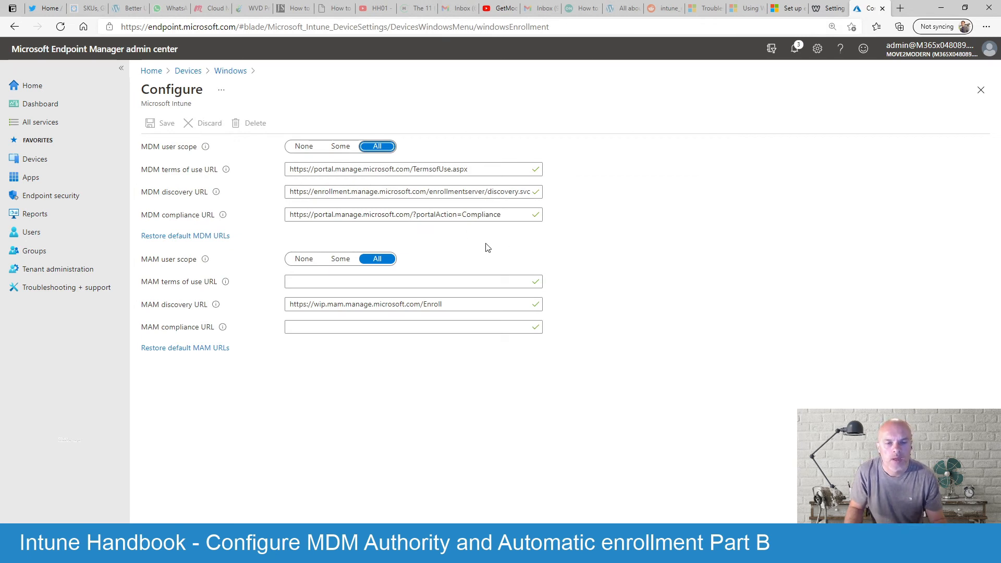
mouse_move(271, 160)
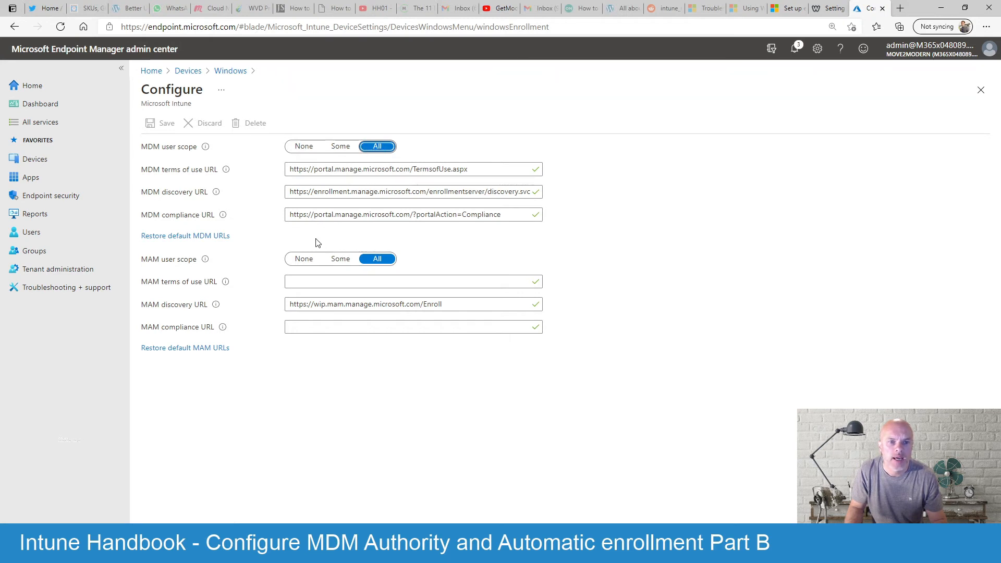
mouse_move(284, 238)
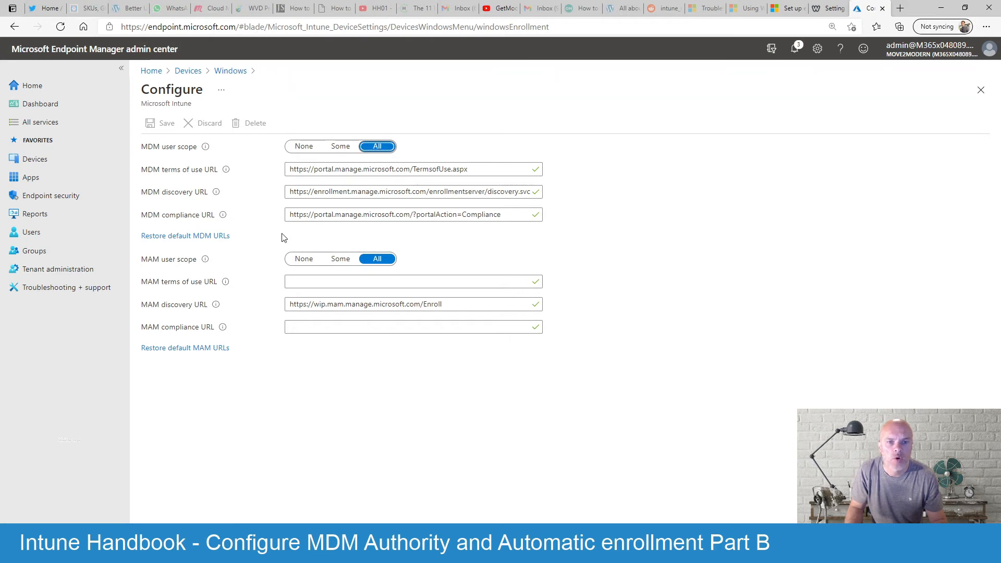
mouse_move(386, 239)
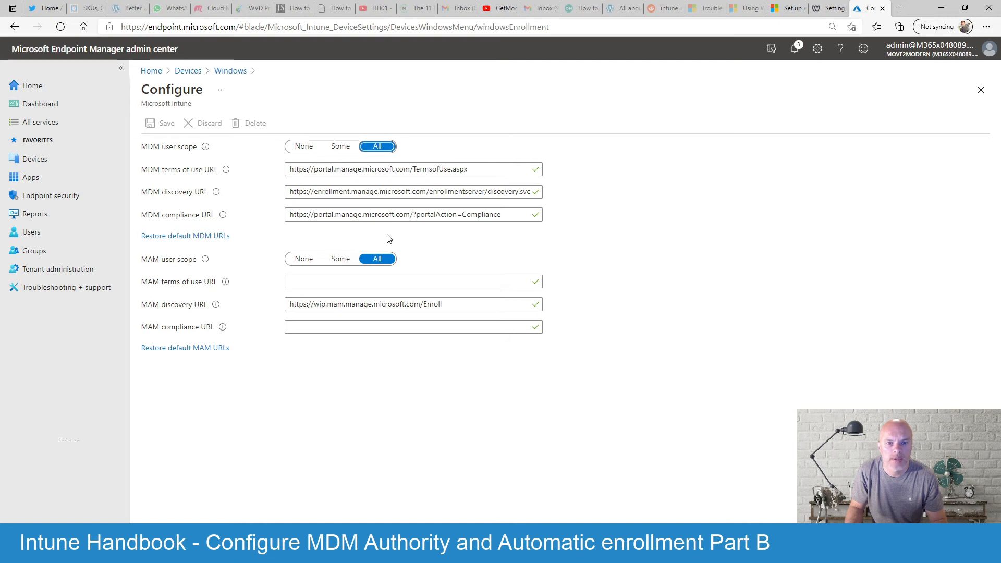
mouse_move(307, 238)
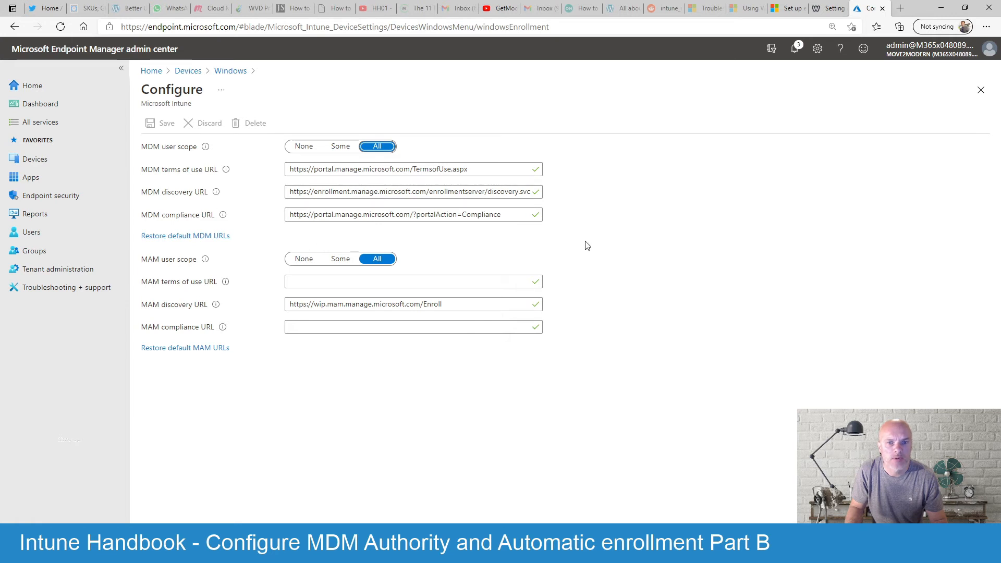
mouse_move(341, 242)
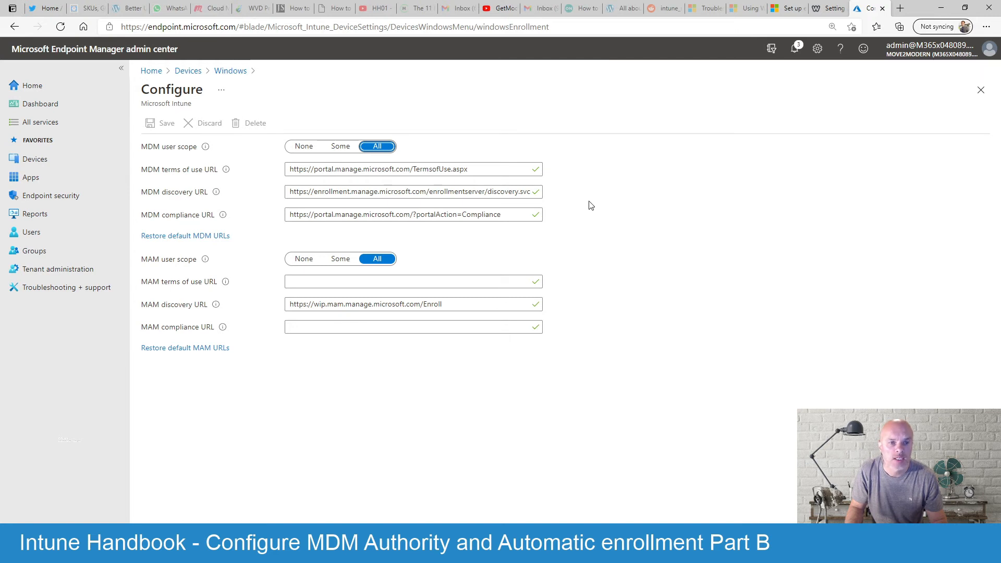
mouse_move(504, 242)
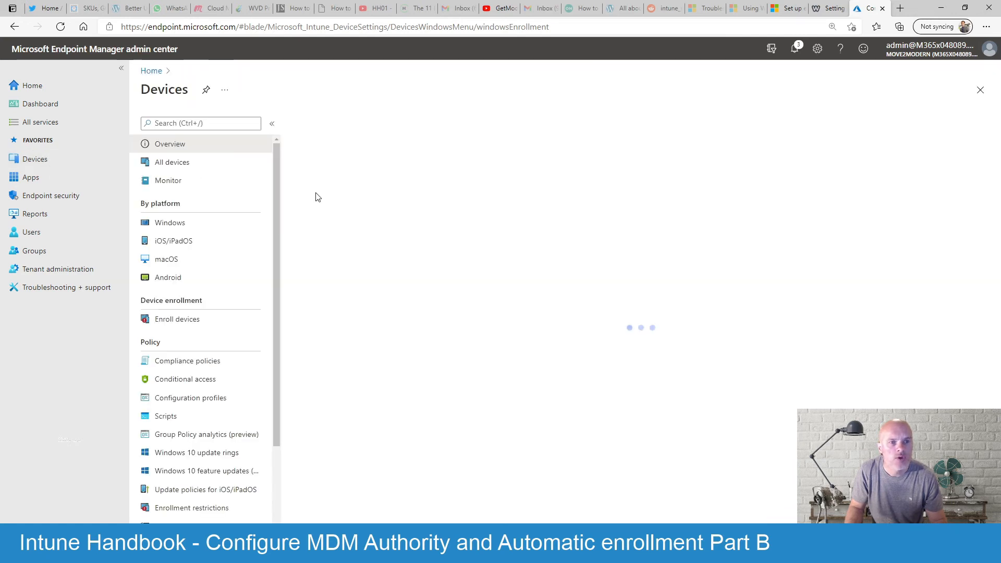
Open Enrollment restrictions to list the default device type and device limit restrictions
click(170, 144)
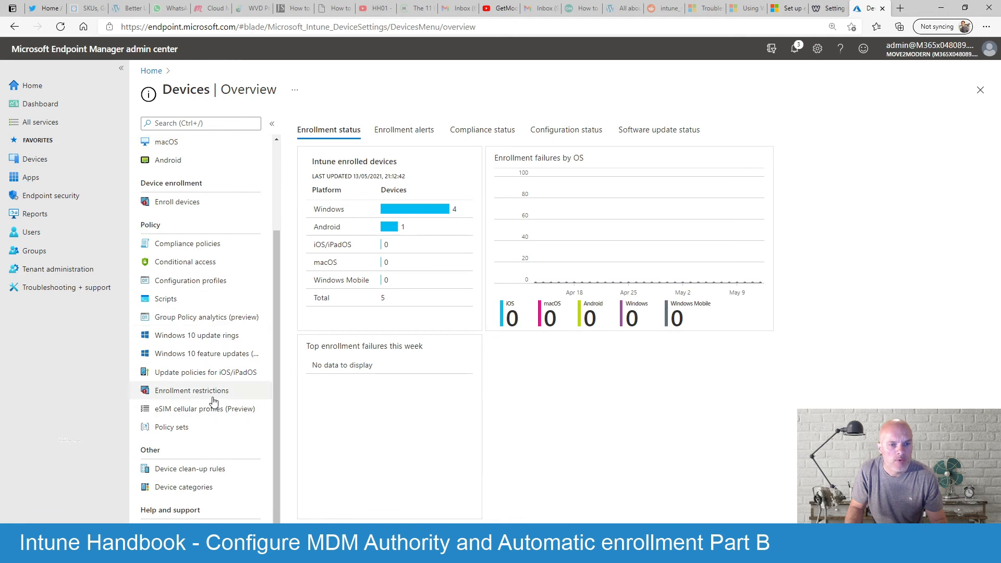
click(192, 390)
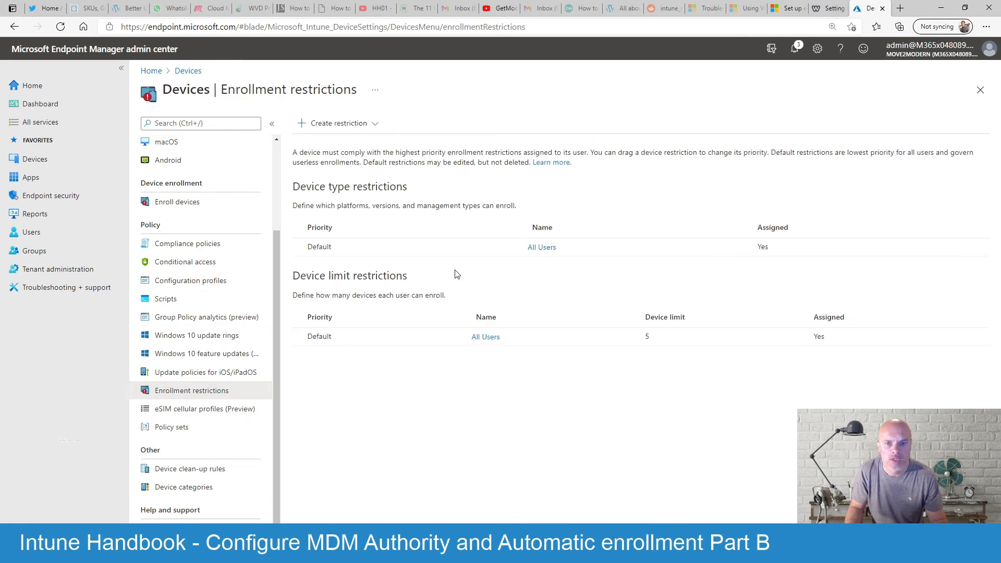
mouse_move(389, 205)
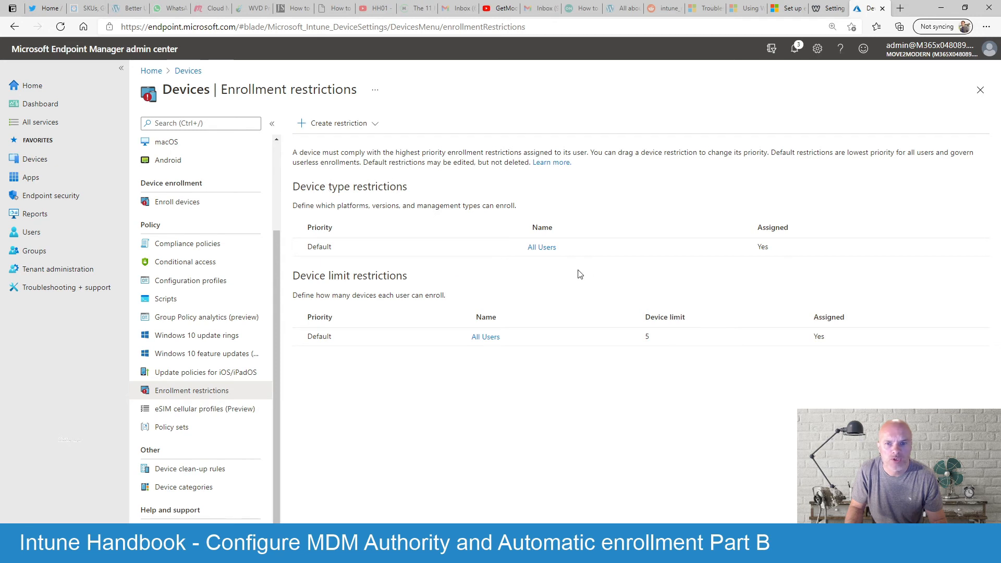
Open the All Users device type restriction's Properties and edit its platform settings
click(542, 247)
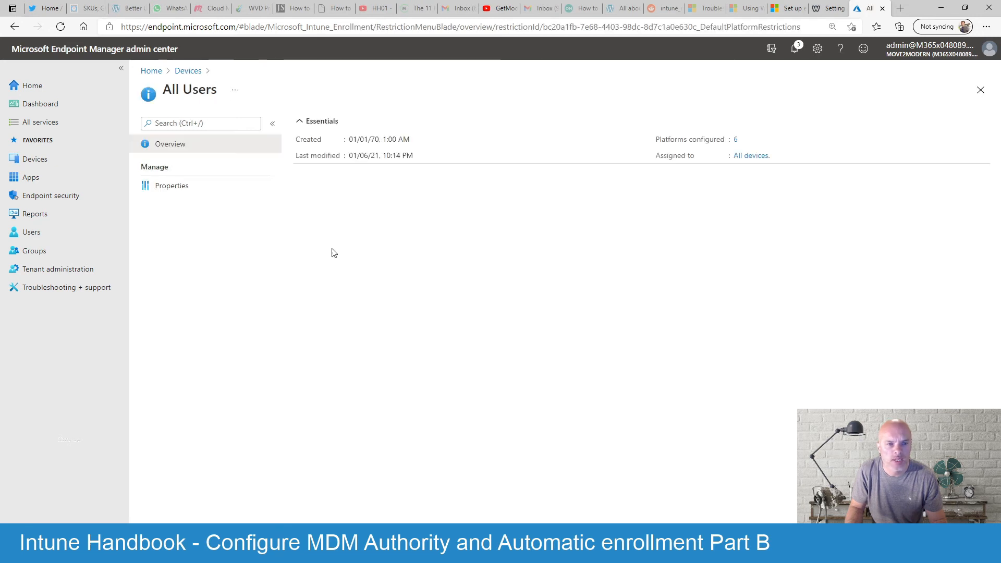
click(171, 186)
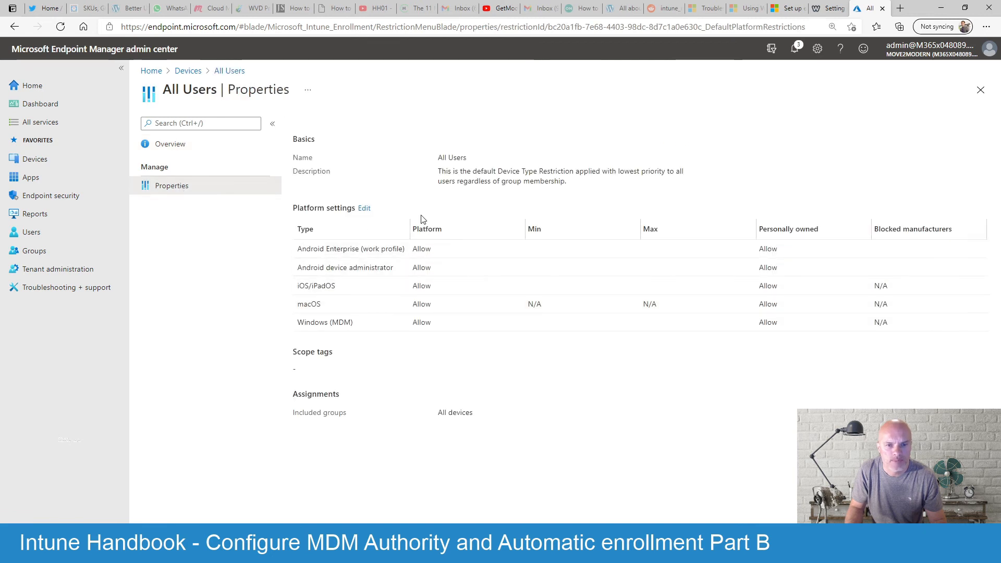
click(364, 208)
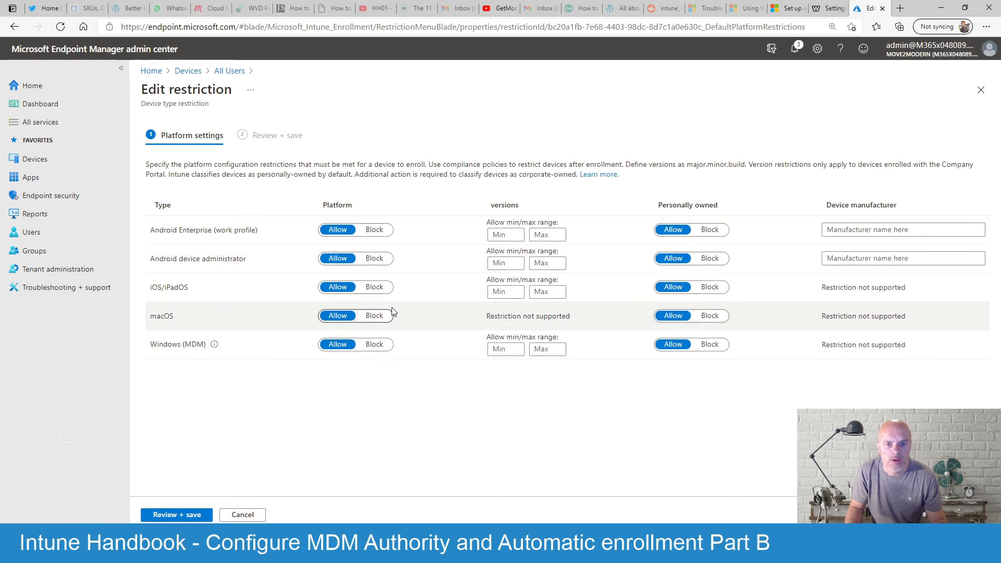
click(506, 234)
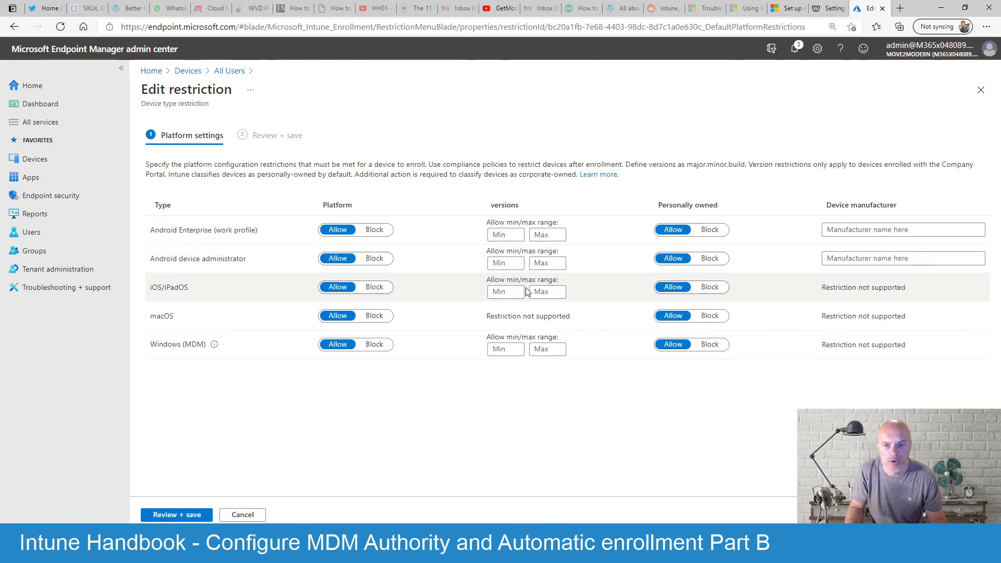
click(902, 229)
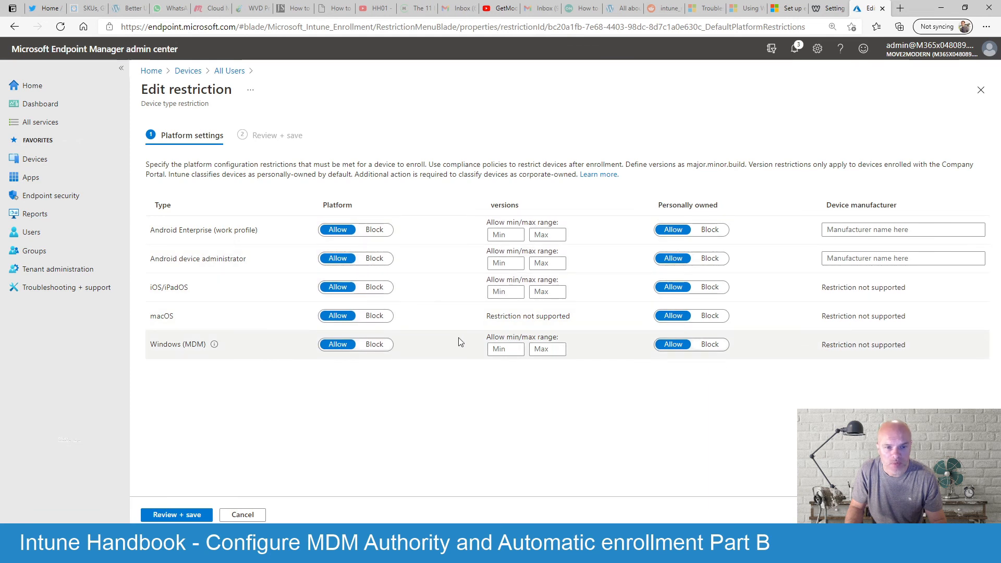
mouse_move(459, 309)
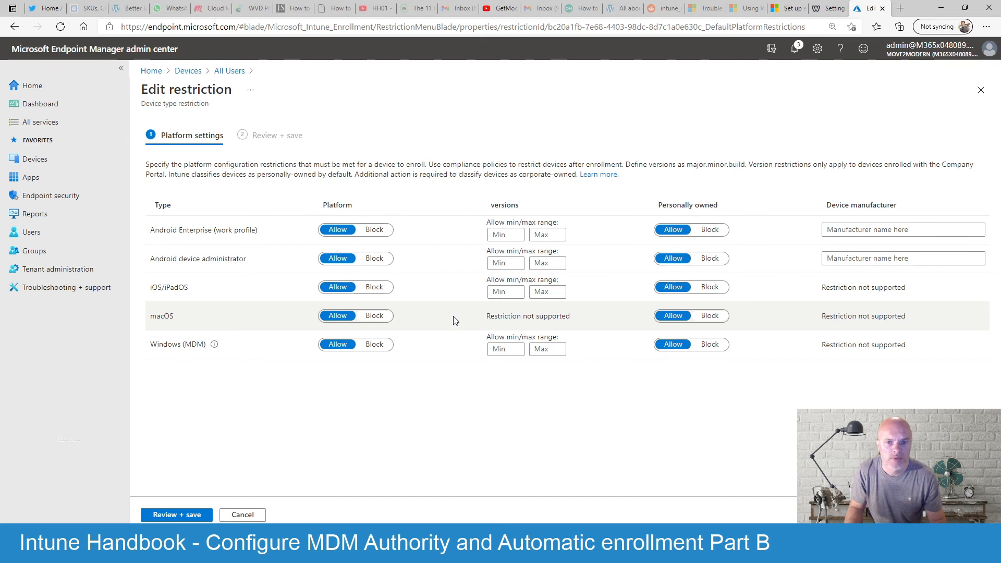
mouse_move(445, 383)
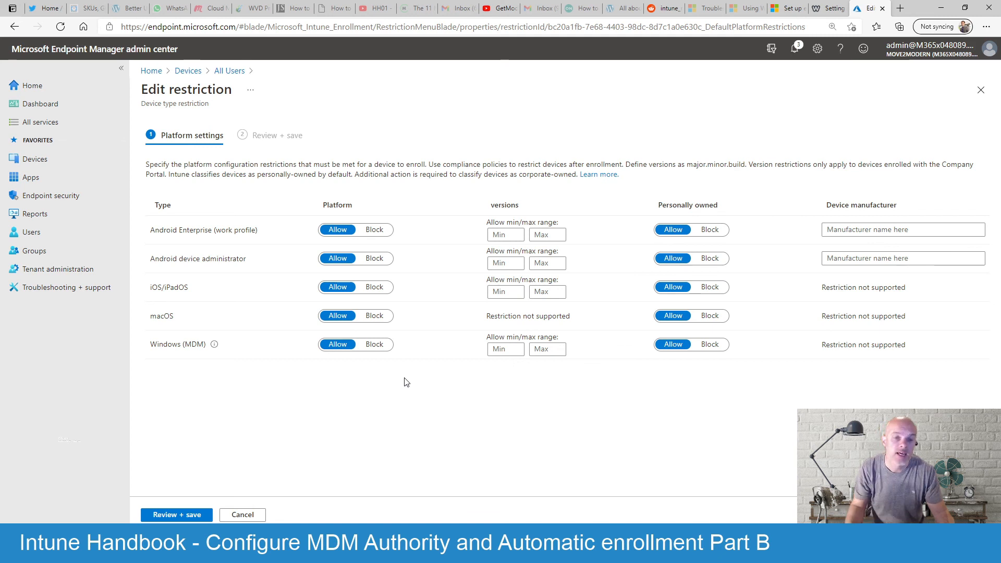
mouse_move(411, 381)
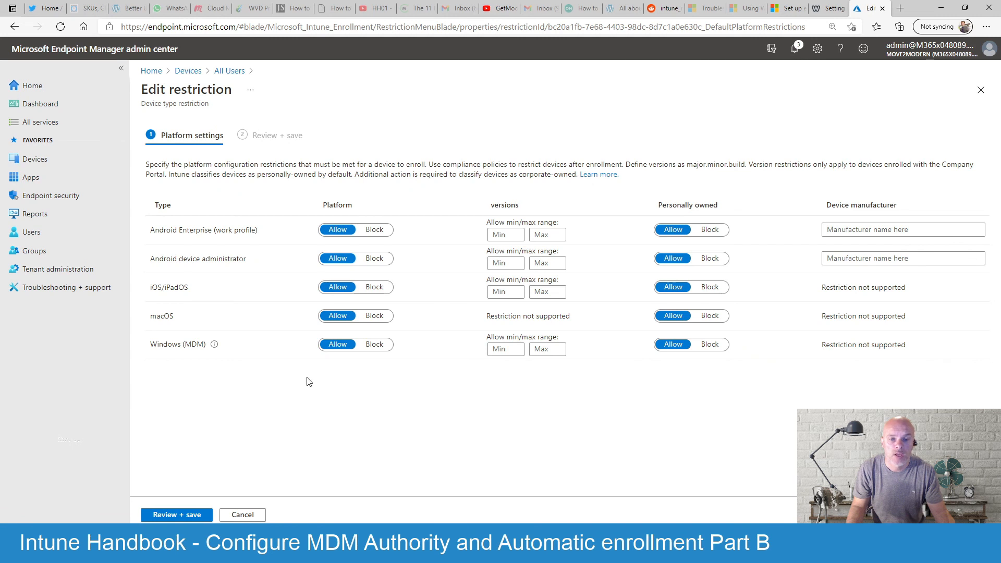
mouse_move(600, 380)
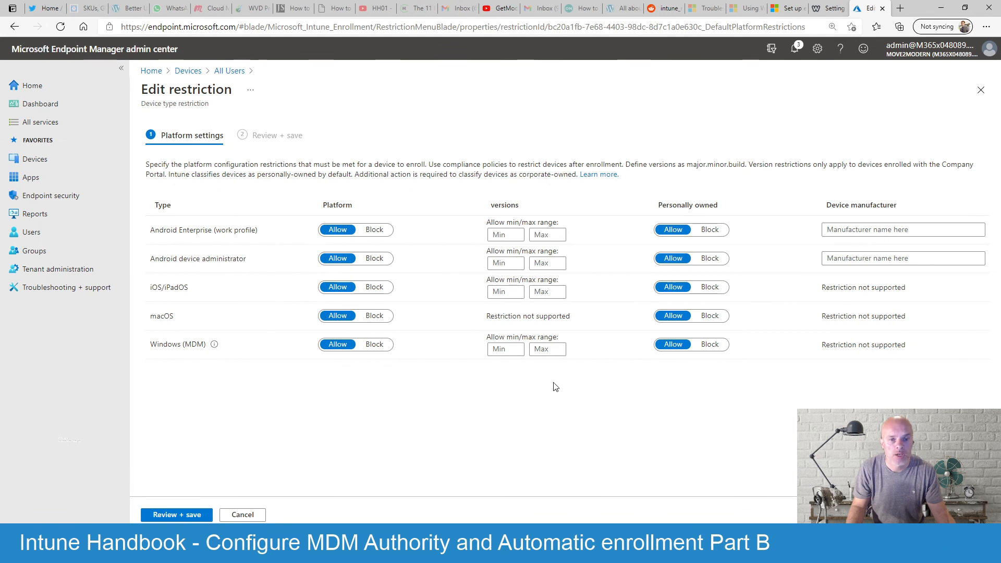
mouse_move(541, 384)
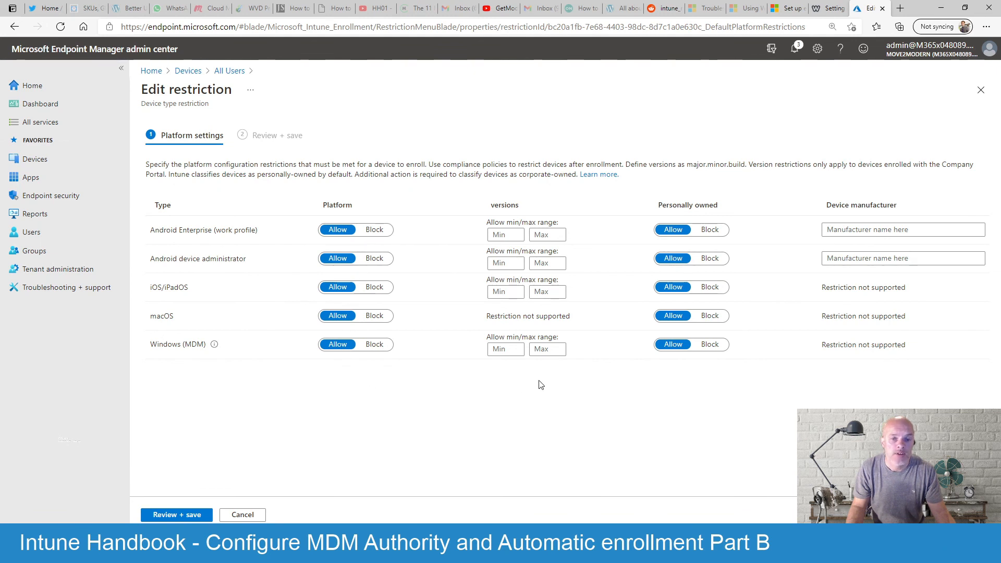
mouse_move(582, 384)
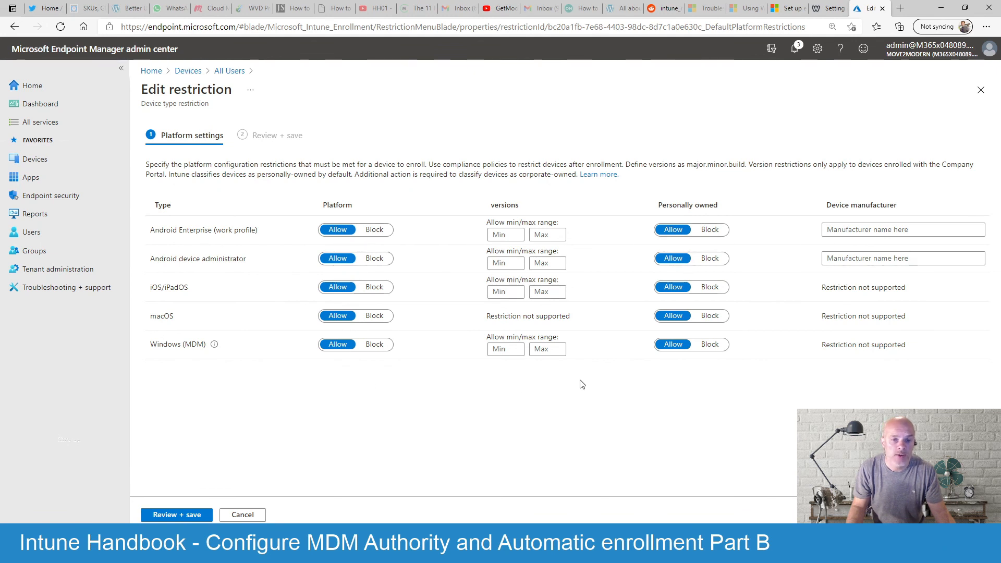
mouse_move(495, 385)
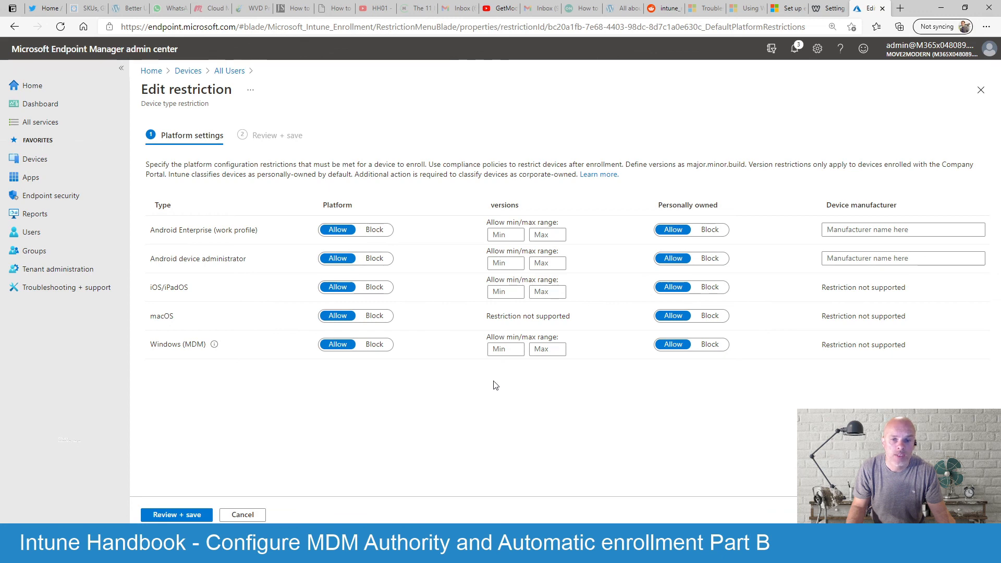